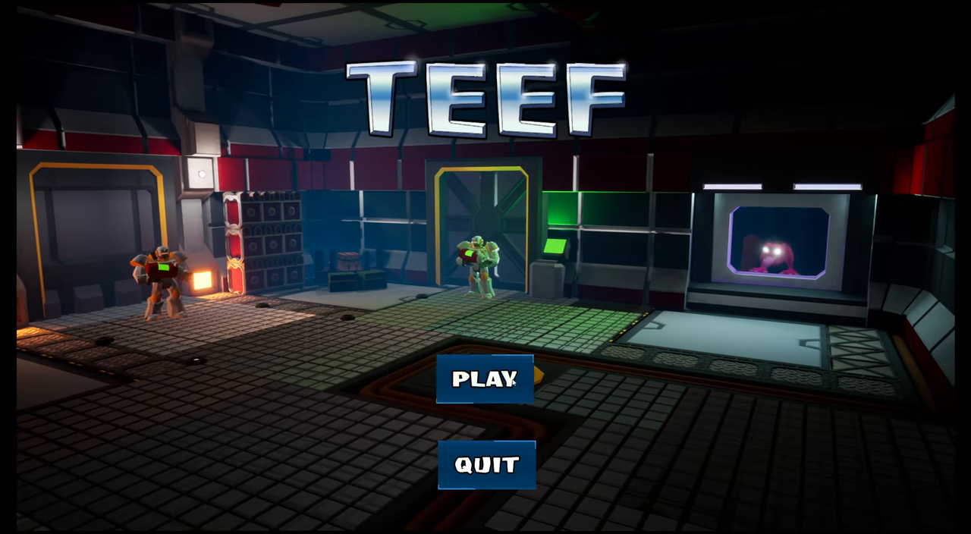
Start a new game from the TEEF title screen via PLAY
click(485, 379)
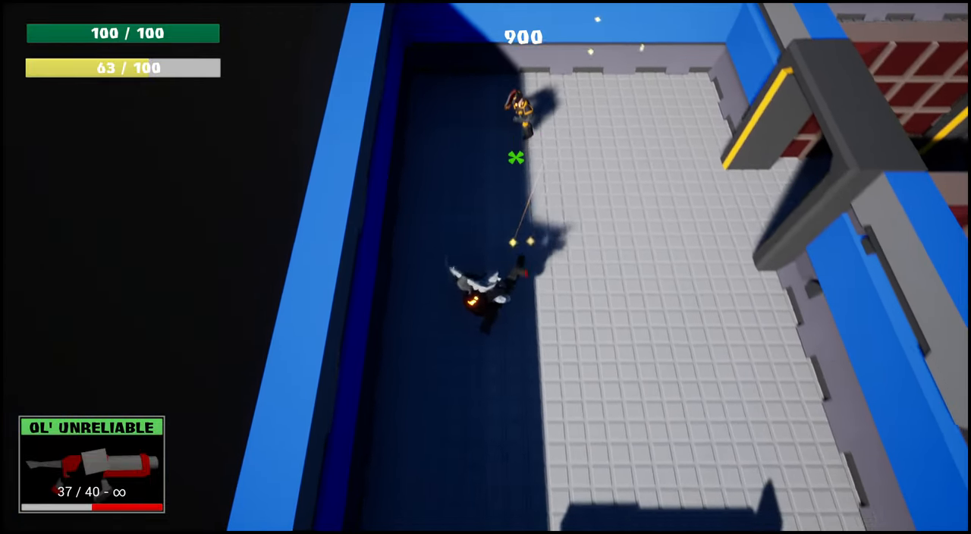
Shoot the enemies ahead in the blue-walled corridor with Ol' Unreliable
click(515, 156)
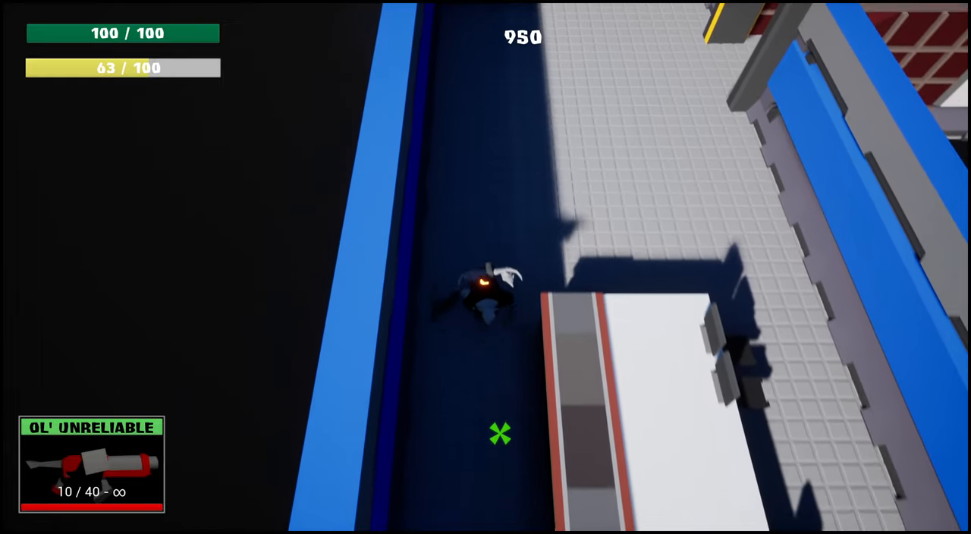
click(501, 434)
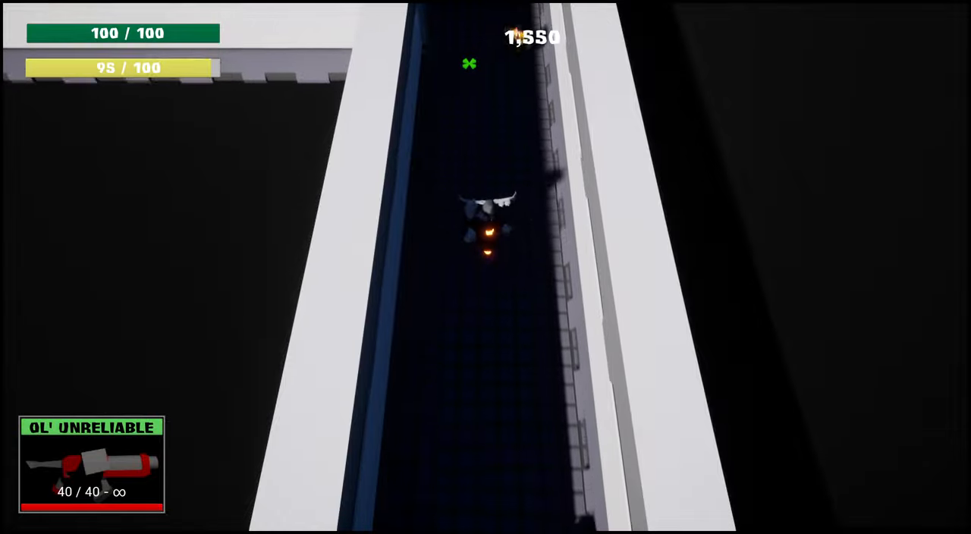
Shoot the enemies up the white maze corridor and around the corner
click(485, 267)
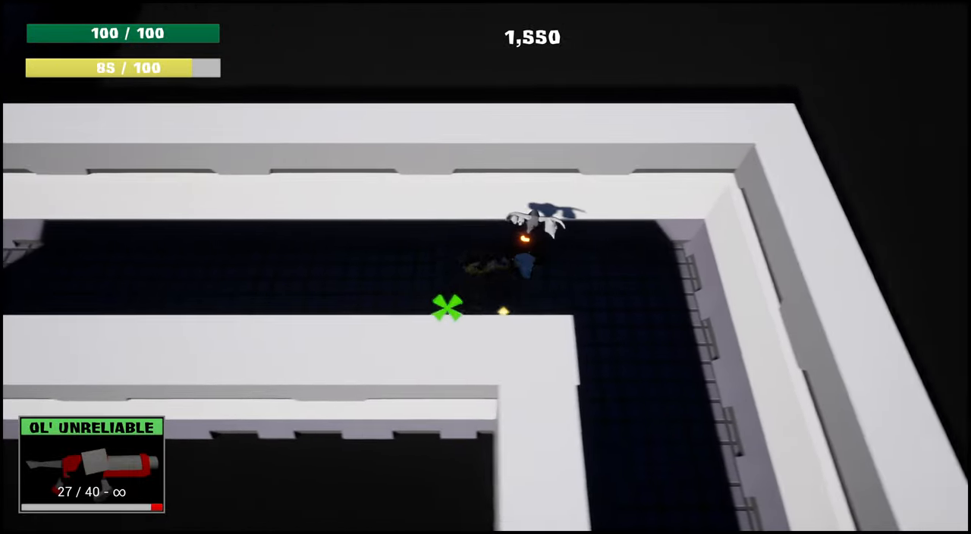
click(446, 308)
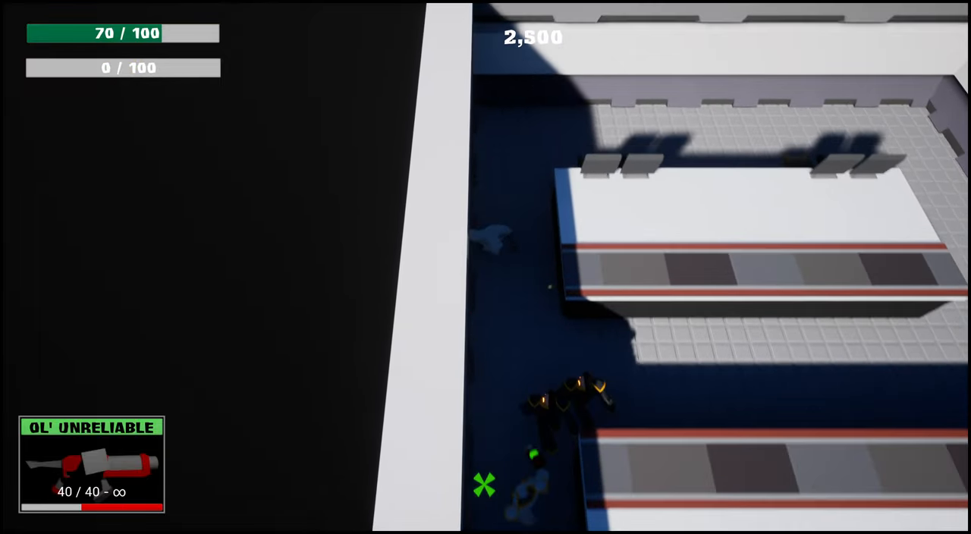
Fire on the enemy group on the rooftop grid walkway
click(486, 486)
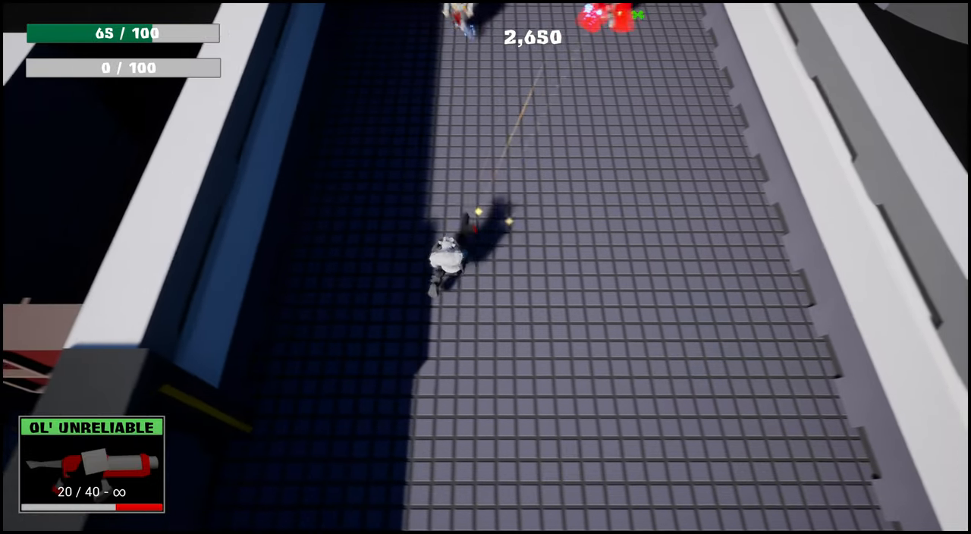
click(504, 220)
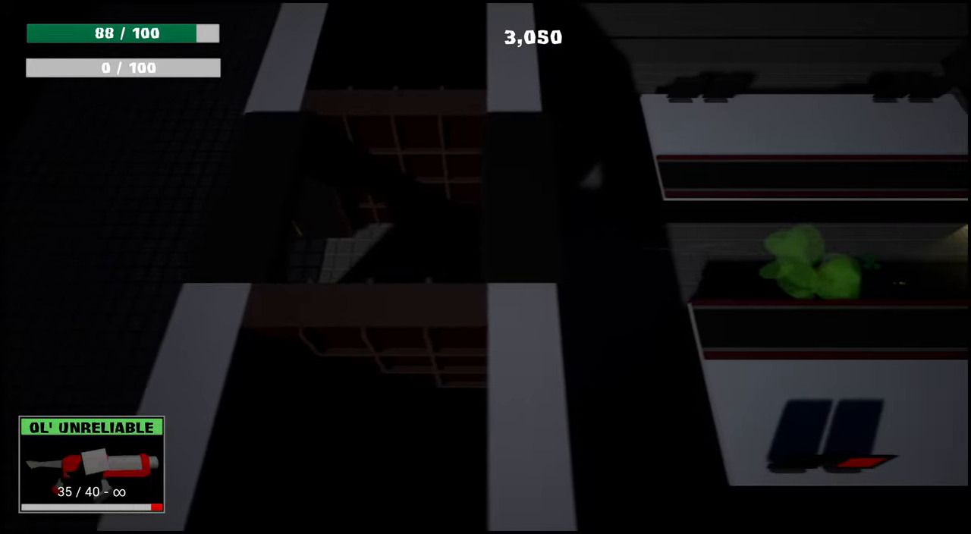
Shoot the green creature and the enemies through the dark corridors and room
click(367, 305)
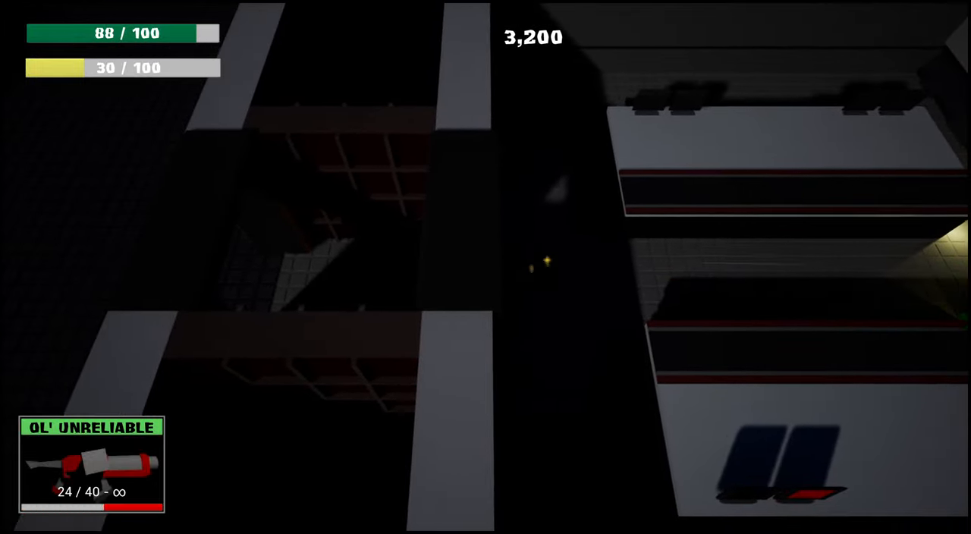
click(546, 265)
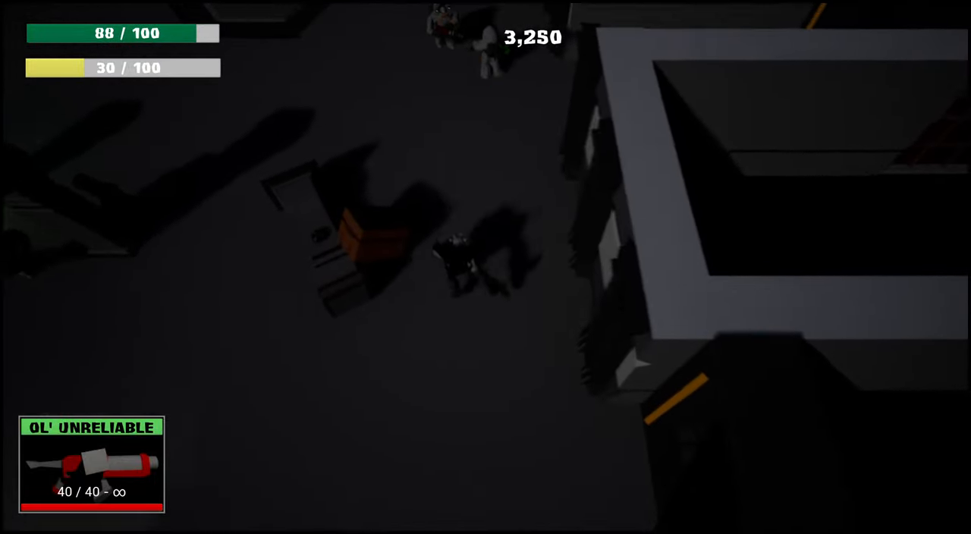
click(485, 267)
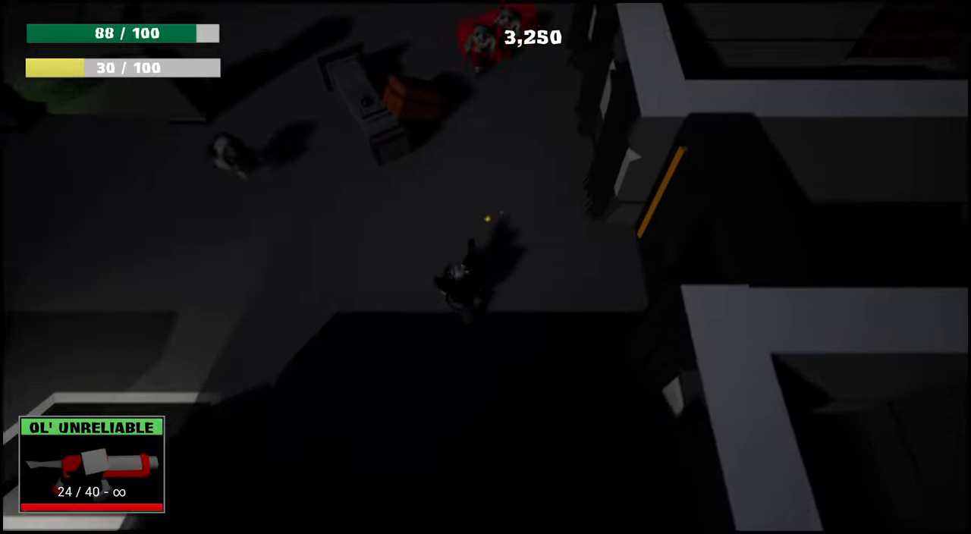
click(471, 266)
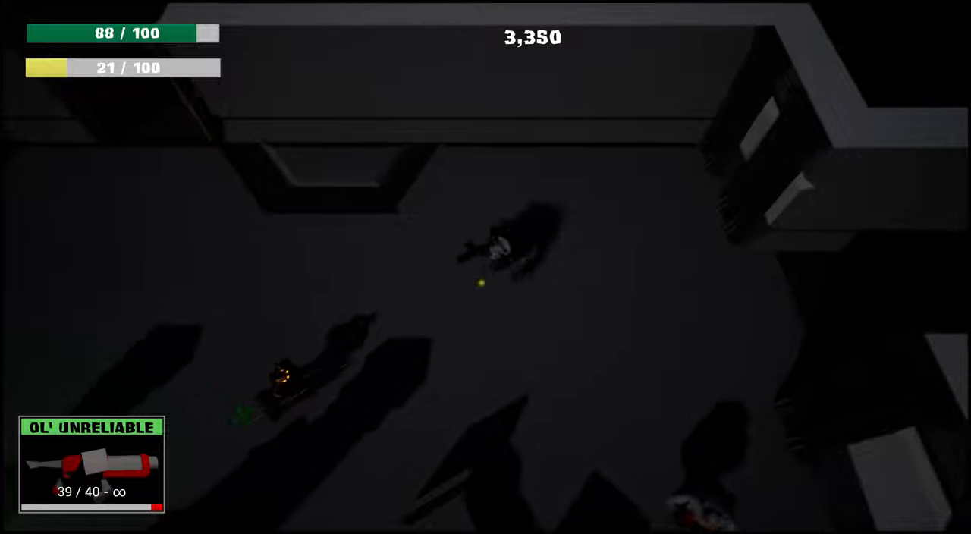
click(485, 267)
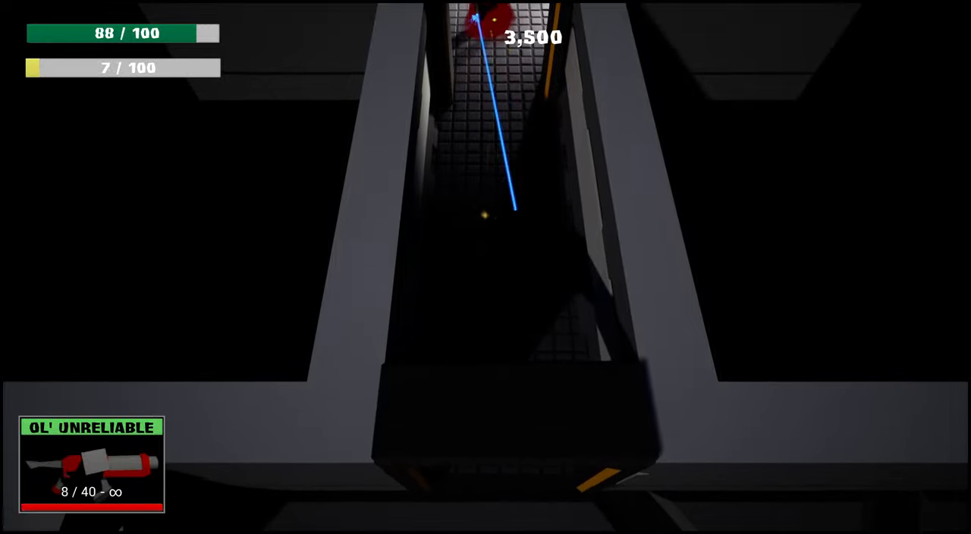
Blast the green object and keep firing at targets in the tiled room
click(485, 267)
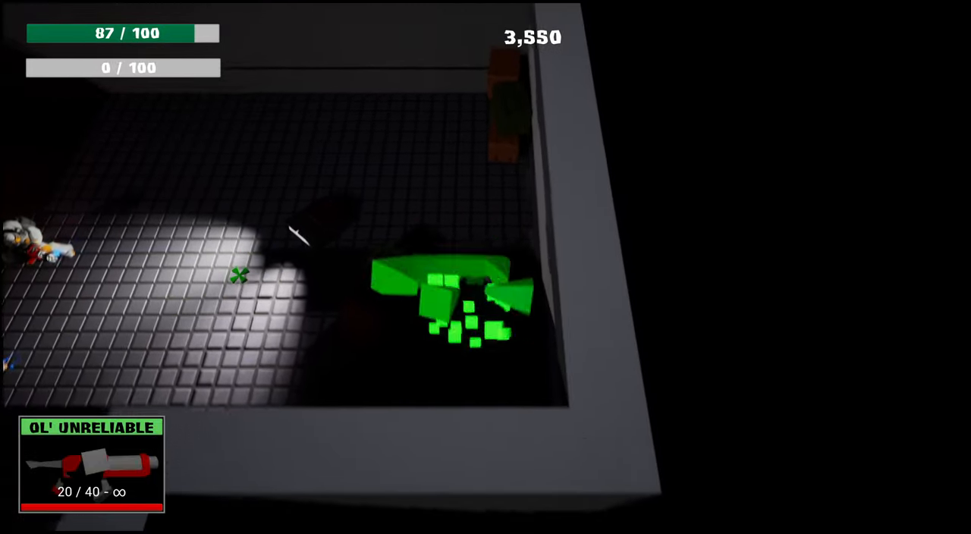
click(240, 276)
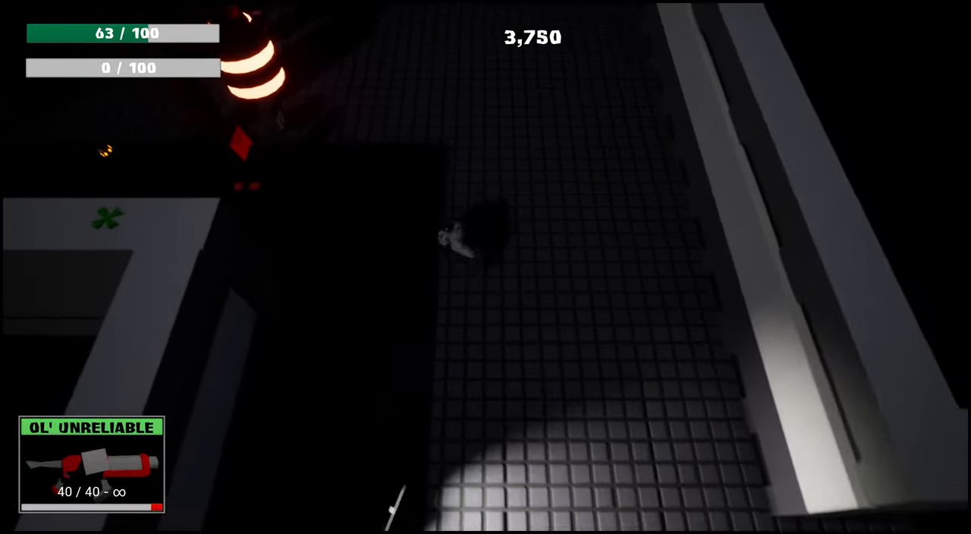
click(485, 273)
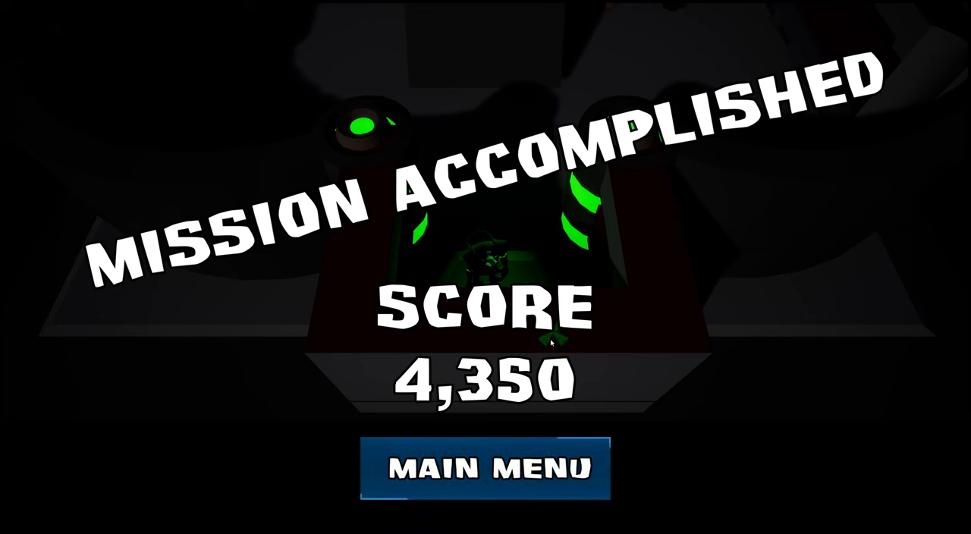
Leave the Mission Accomplished score screen (4,350) for the main menu
click(488, 467)
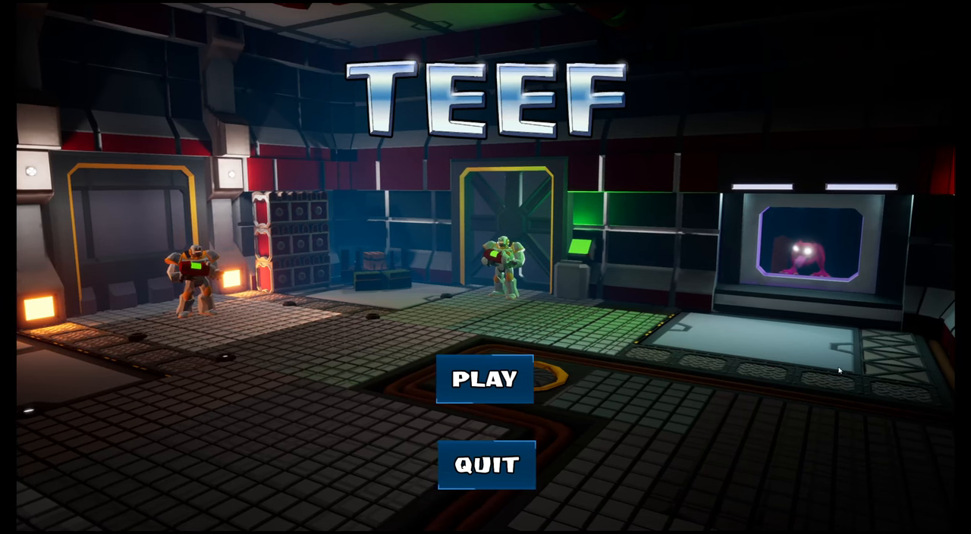